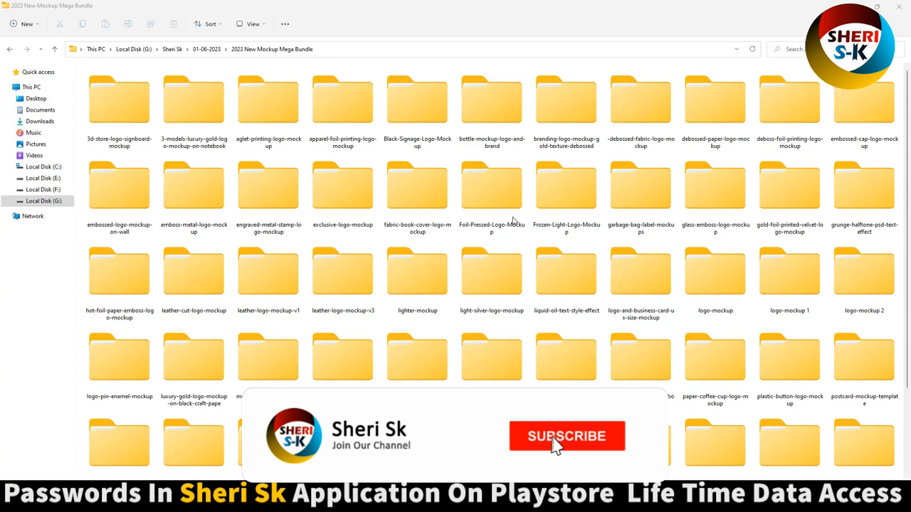
# Browse the bundle, selecting the leather, exclusive, apparel-foil and gold debossed mockup folders
pyautogui.click(566, 436)
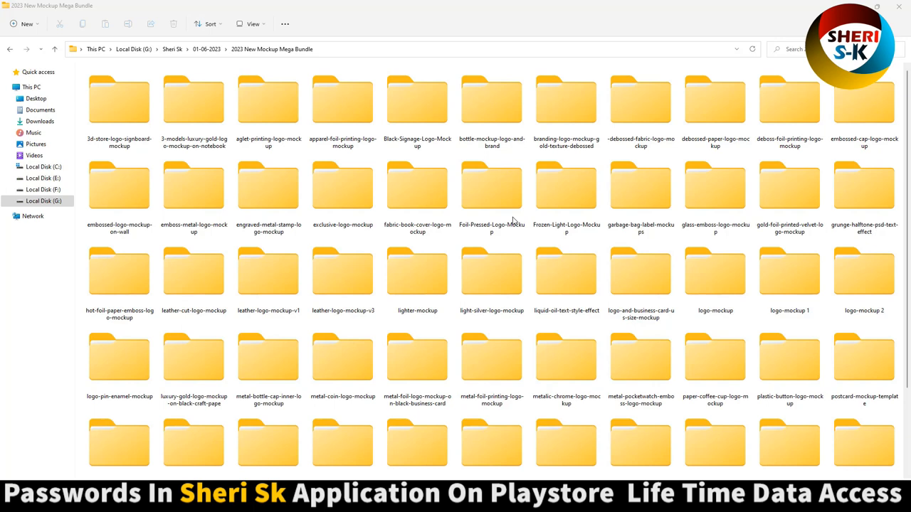
pyautogui.click(492, 99)
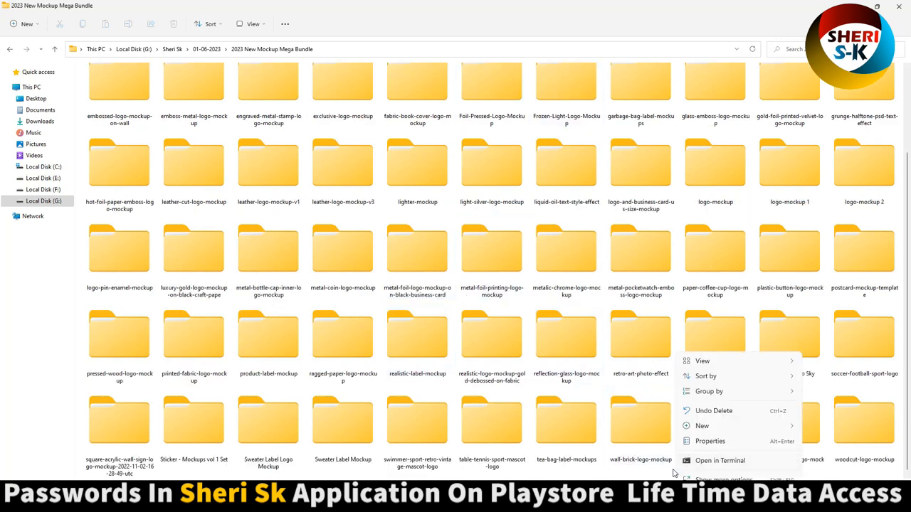
pyautogui.click(710, 441)
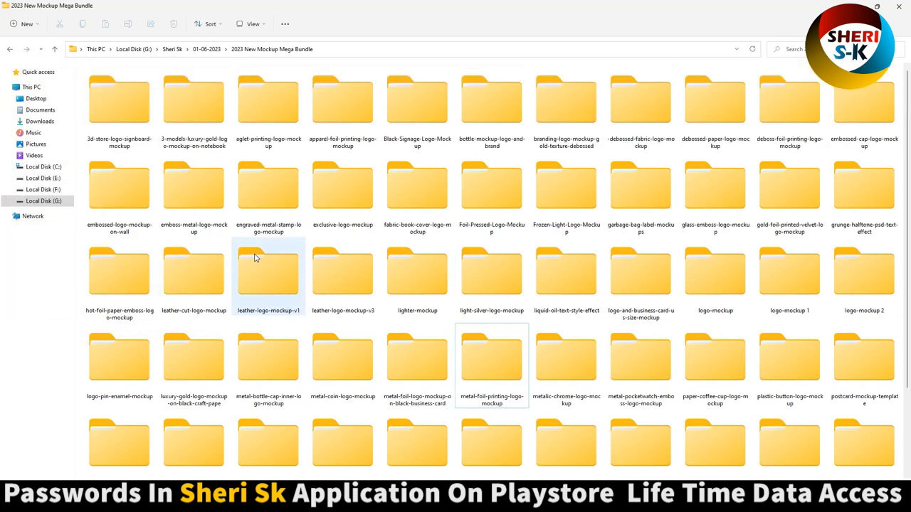
pyautogui.click(417, 99)
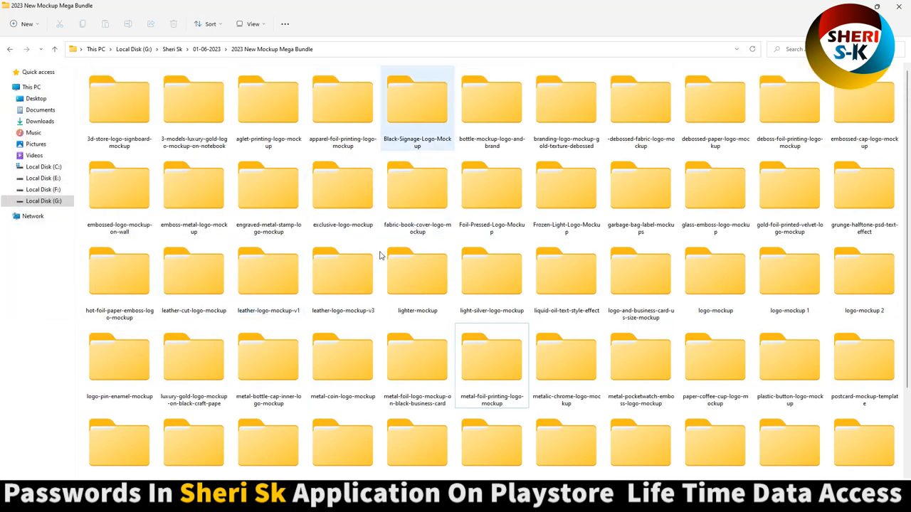
pyautogui.click(269, 272)
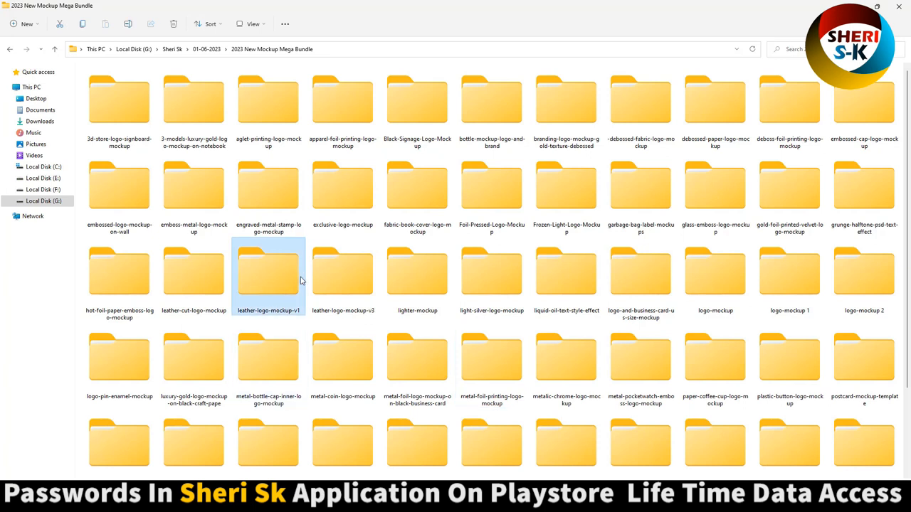
pyautogui.click(342, 185)
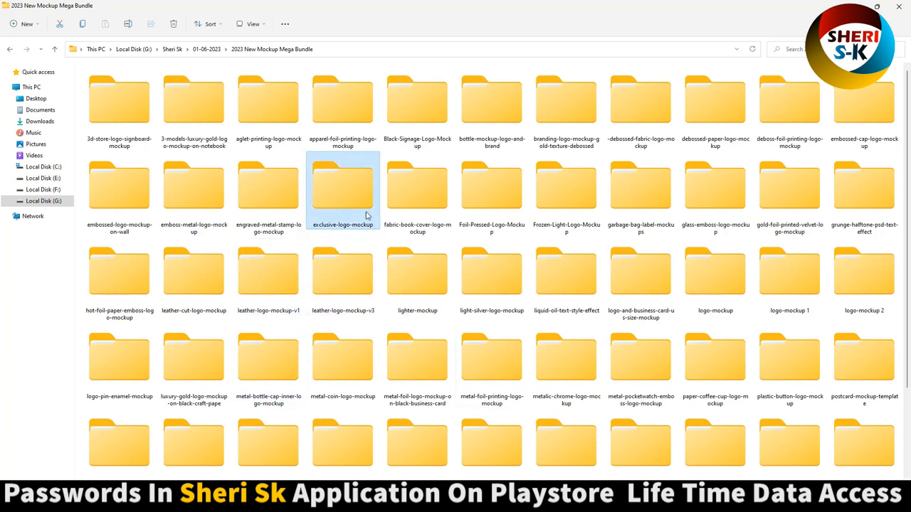
pyautogui.click(342, 100)
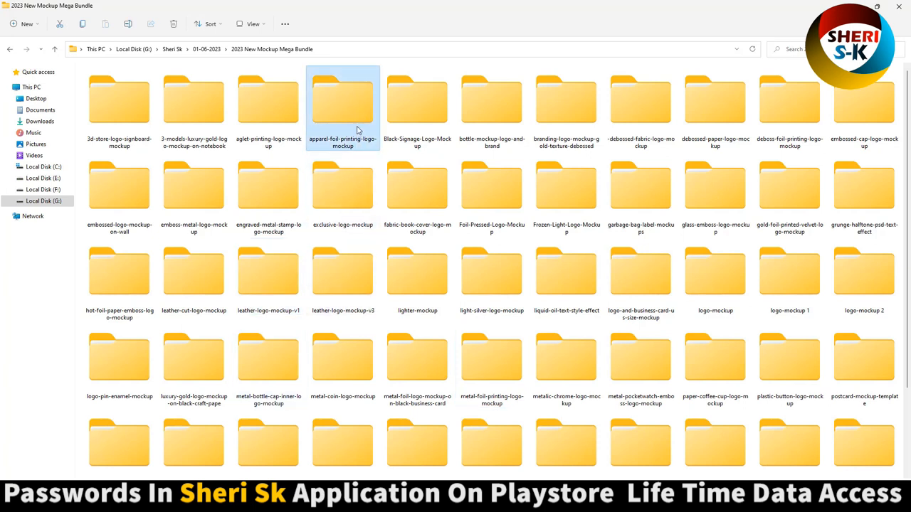
pyautogui.click(566, 100)
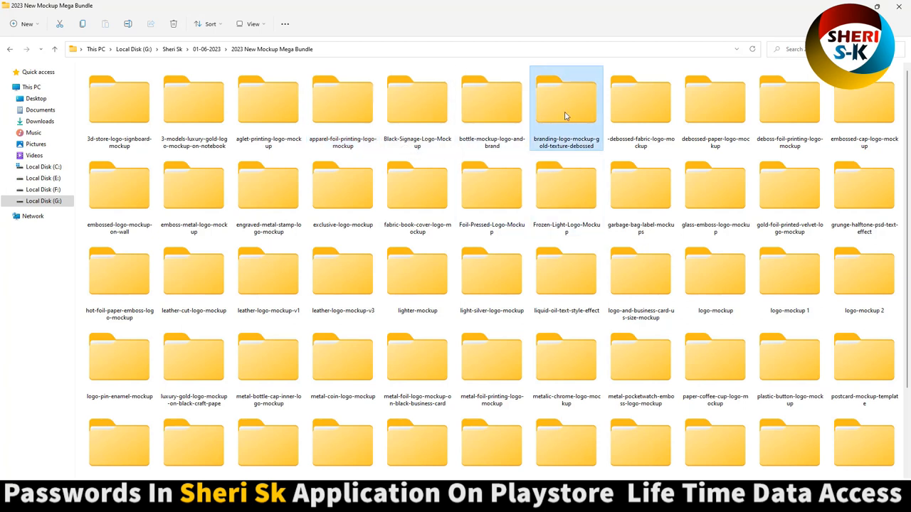
# Open printed-fabric-logo-mockup and its PSD Mockups subfolder, then return to the bundle
pyautogui.doubleClick(566, 99)
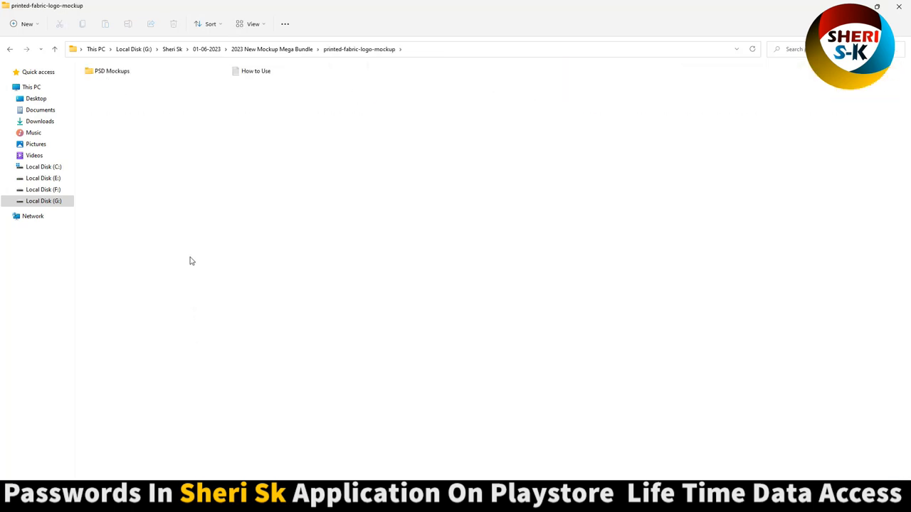
pyautogui.doubleClick(112, 71)
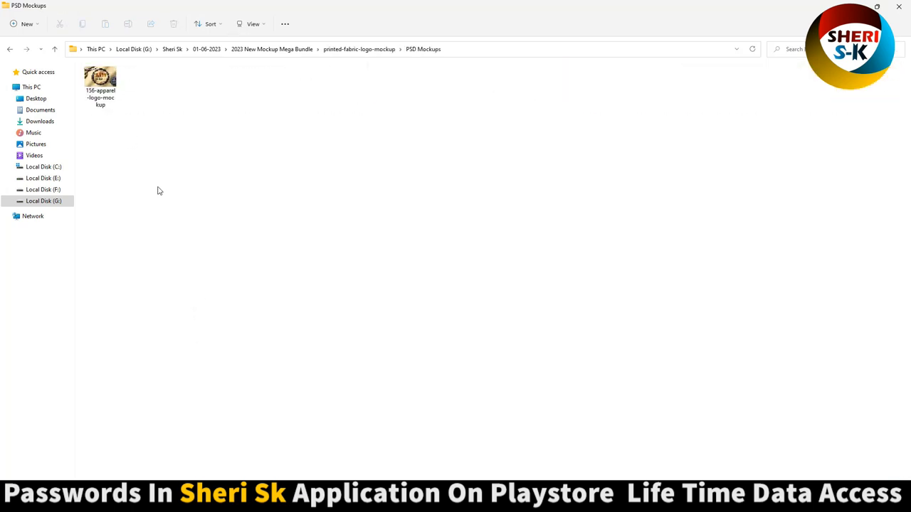
pyautogui.click(10, 49)
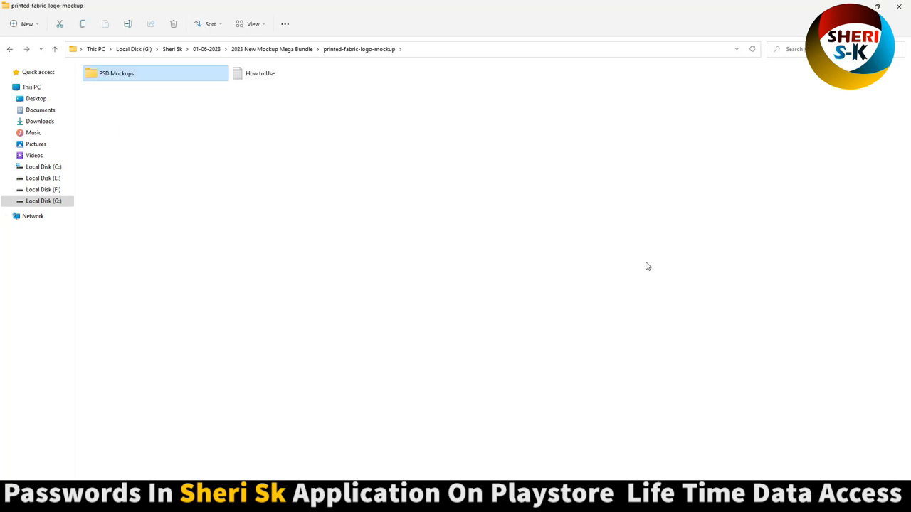
pyautogui.click(272, 49)
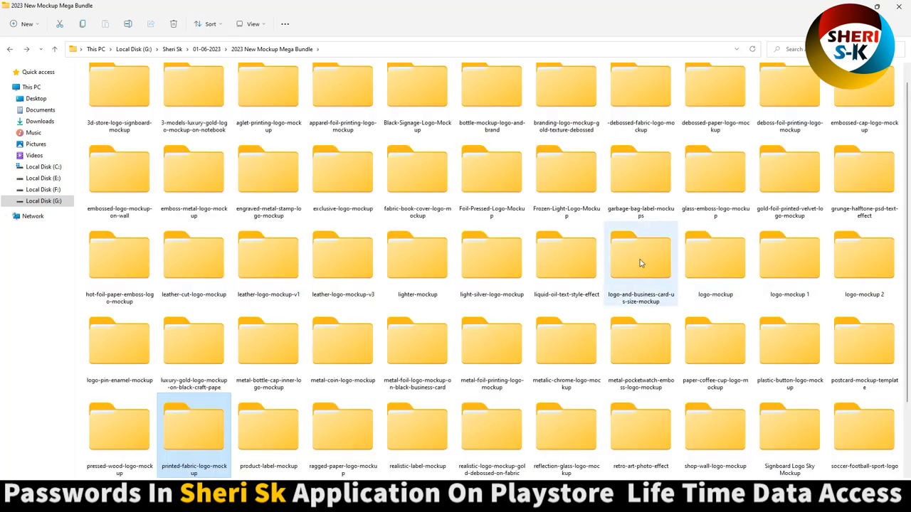
# Look into the logo and business card mockups, then open the emboss-metal-logo-mockup PSD files
pyautogui.doubleClick(640, 256)
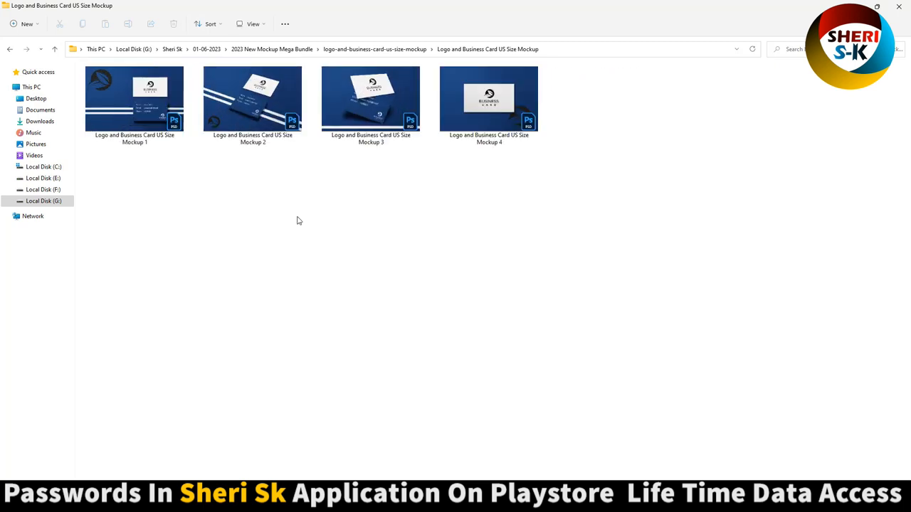
pyautogui.click(9, 49)
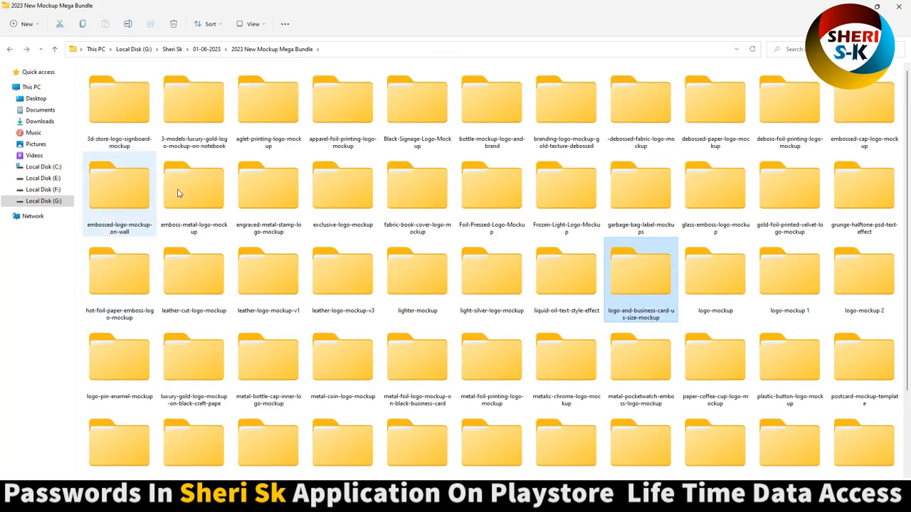
pyautogui.doubleClick(194, 185)
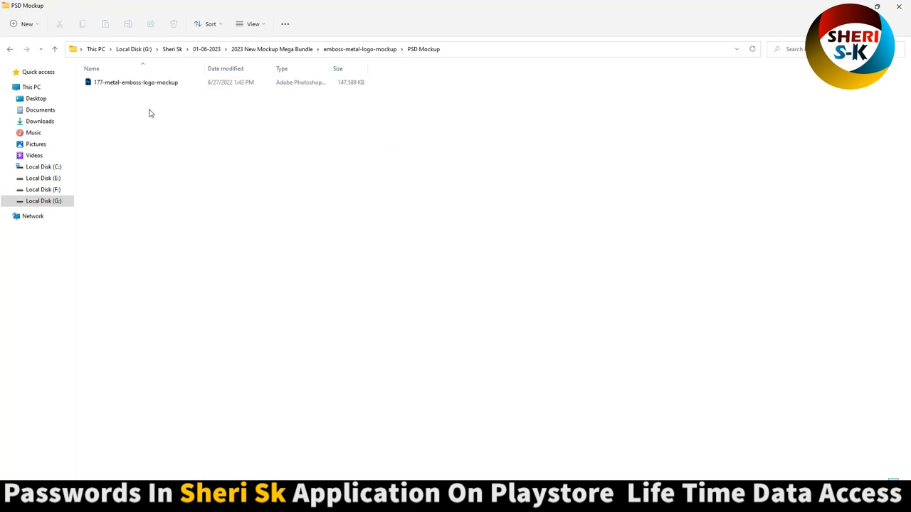
pyautogui.click(252, 24)
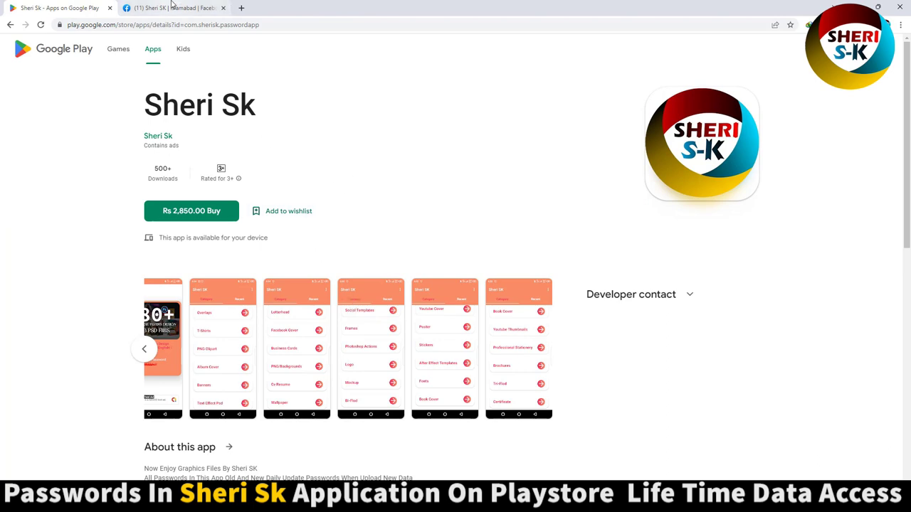
# Switch to the Sheri SK Facebook page and scroll down through it
pyautogui.click(175, 8)
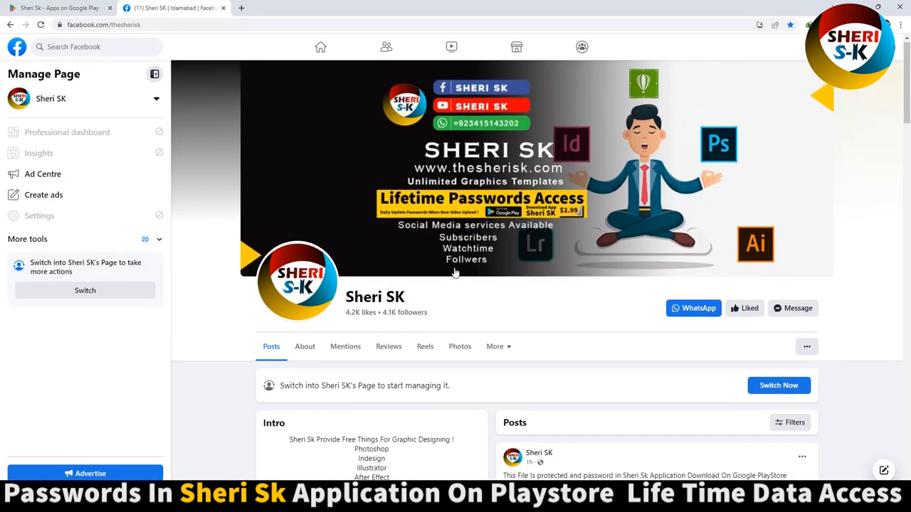
pyautogui.scroll(-3)
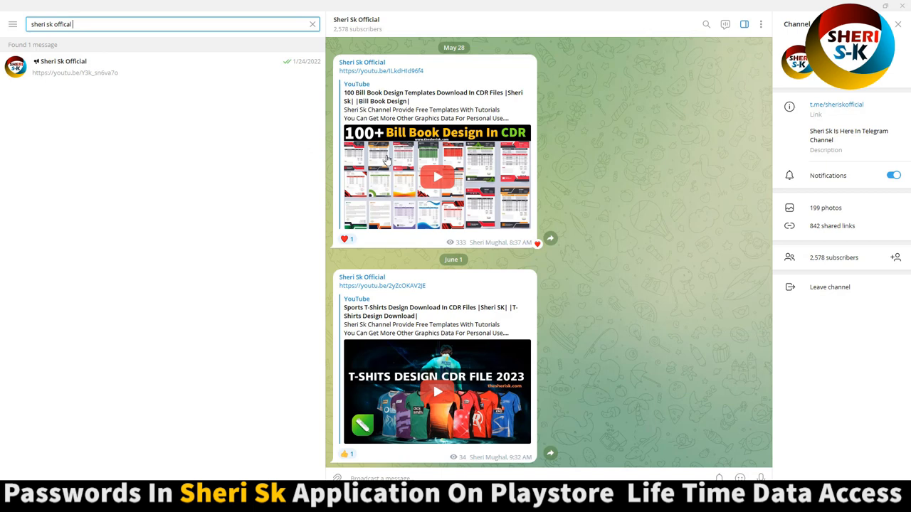
pyautogui.moveTo(624, 330)
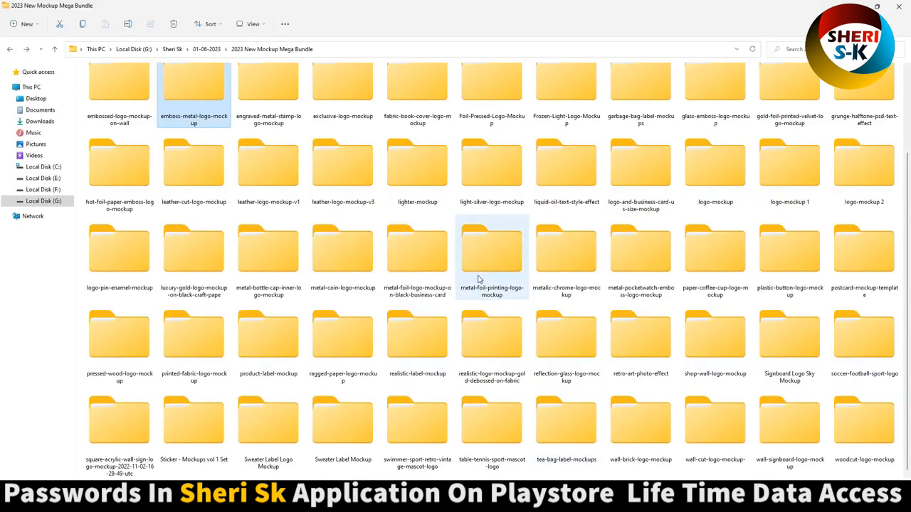
# Peek into the metal-foil-printing and wall-cut logo mockup folders, returning to the bundle
pyautogui.doubleClick(492, 248)
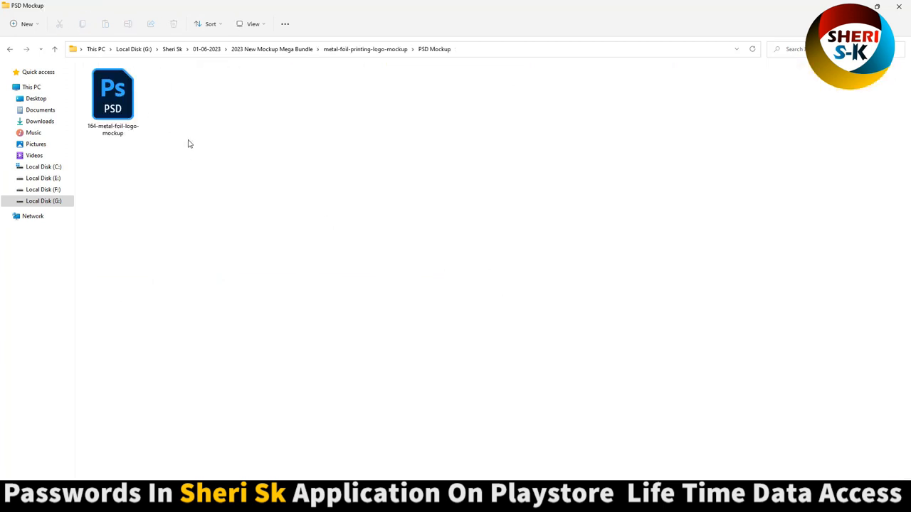
pyautogui.click(10, 49)
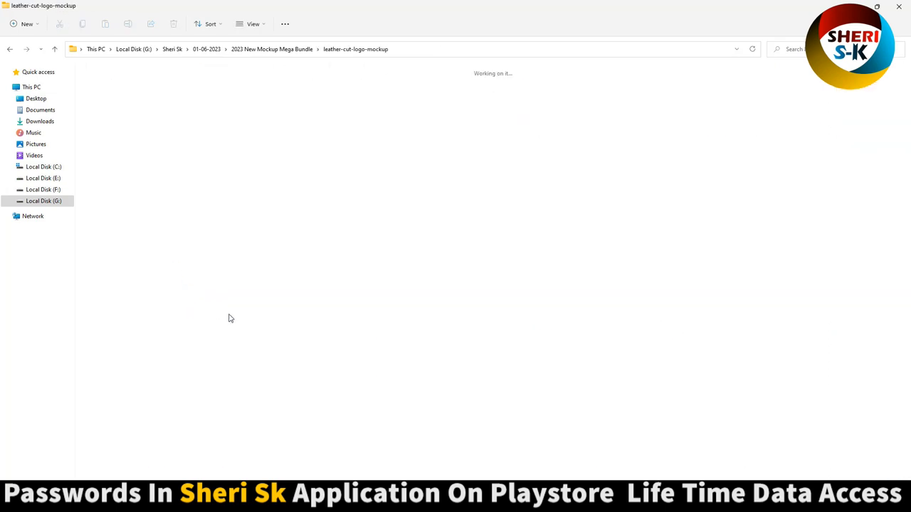
pyautogui.click(10, 49)
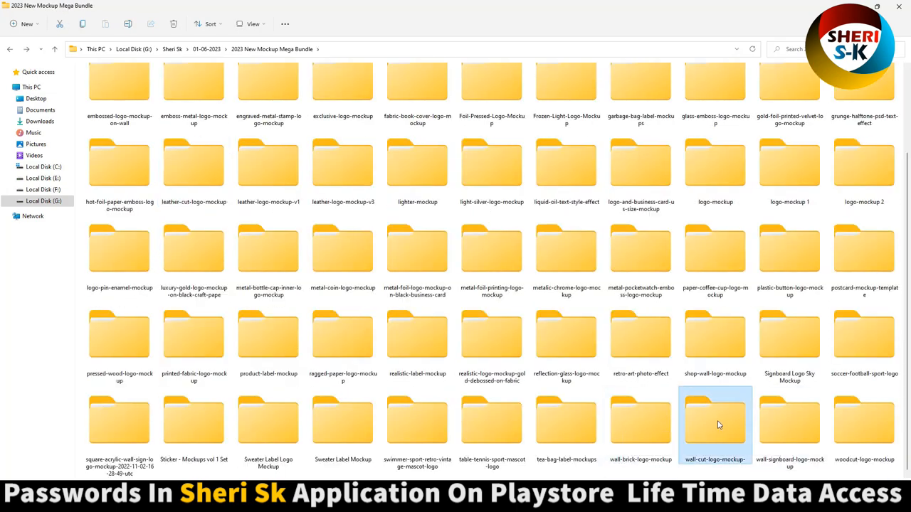
pyautogui.doubleClick(714, 420)
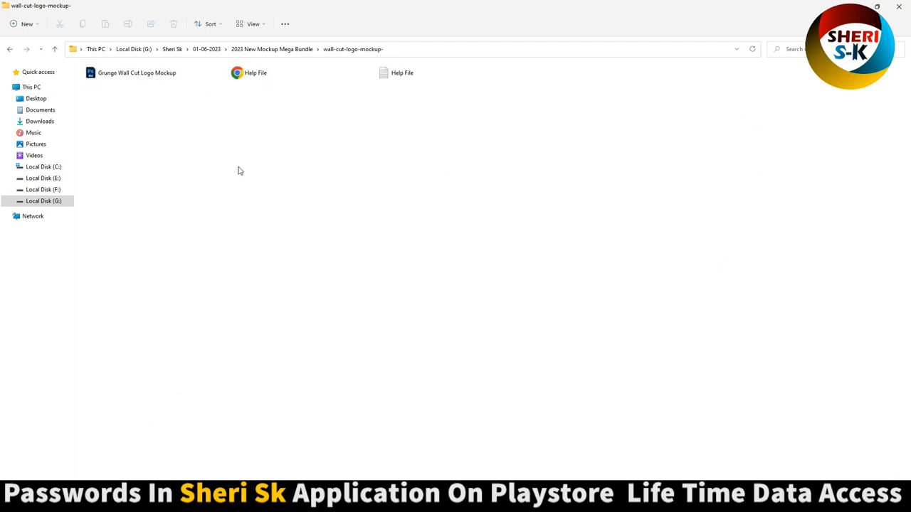
pyautogui.click(10, 49)
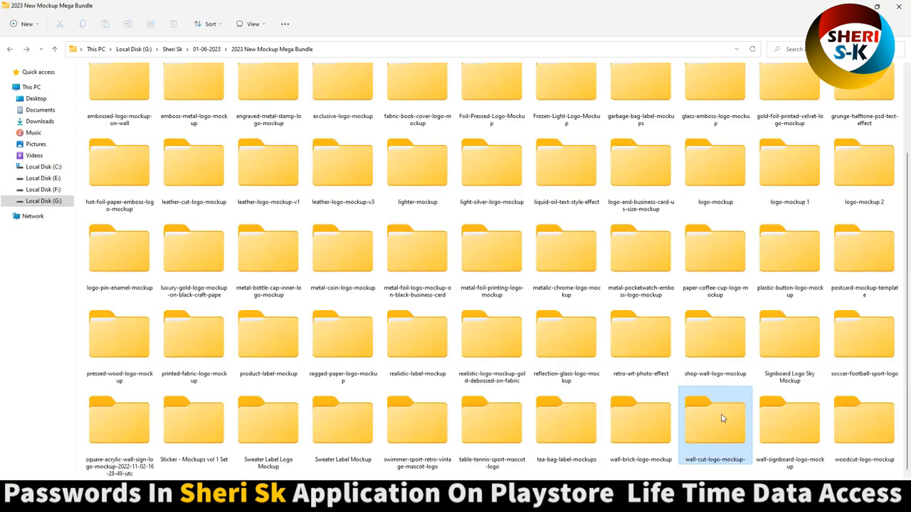
# Open shop-wall-logo-mockup > Shop Wall Logo Mockup and view its preview image
pyautogui.click(790, 342)
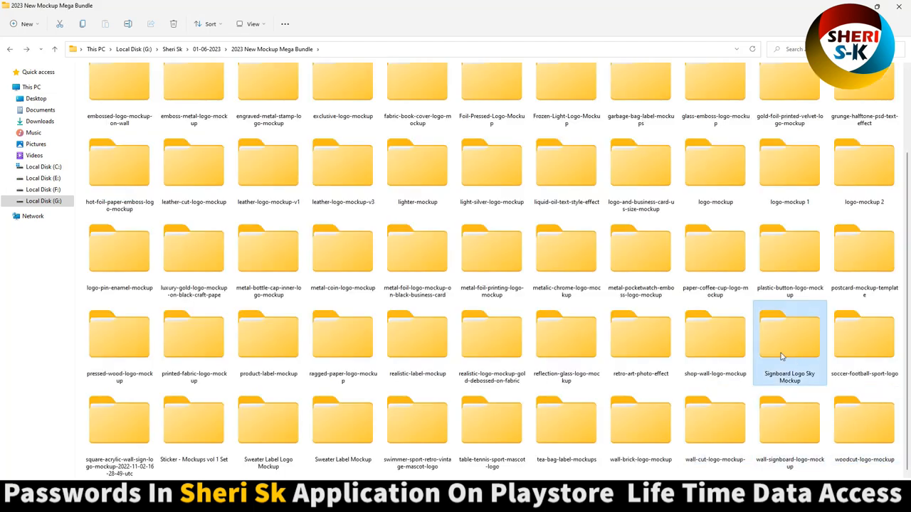
pyautogui.doubleClick(716, 335)
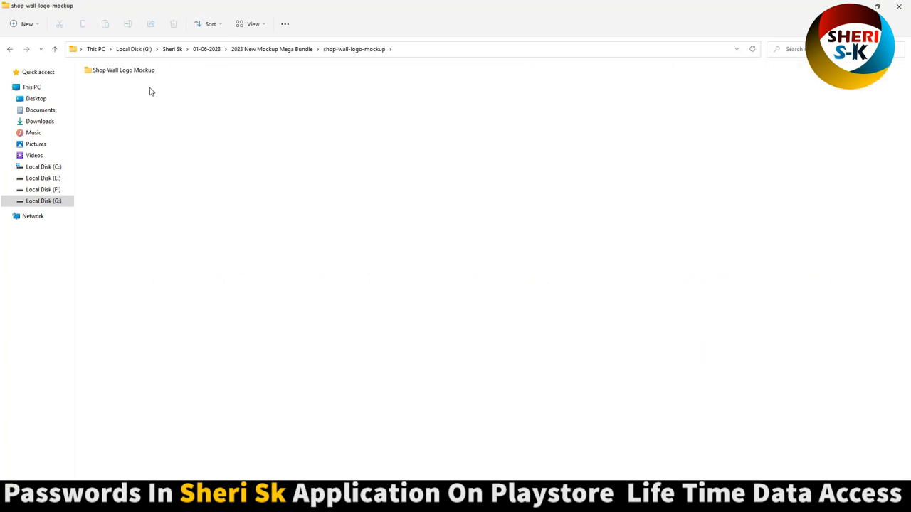
pyautogui.doubleClick(123, 70)
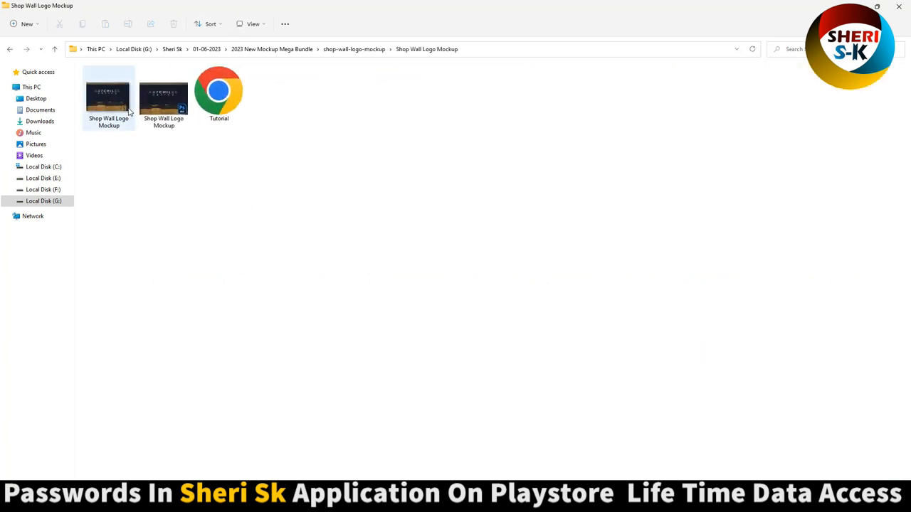
pyautogui.doubleClick(109, 96)
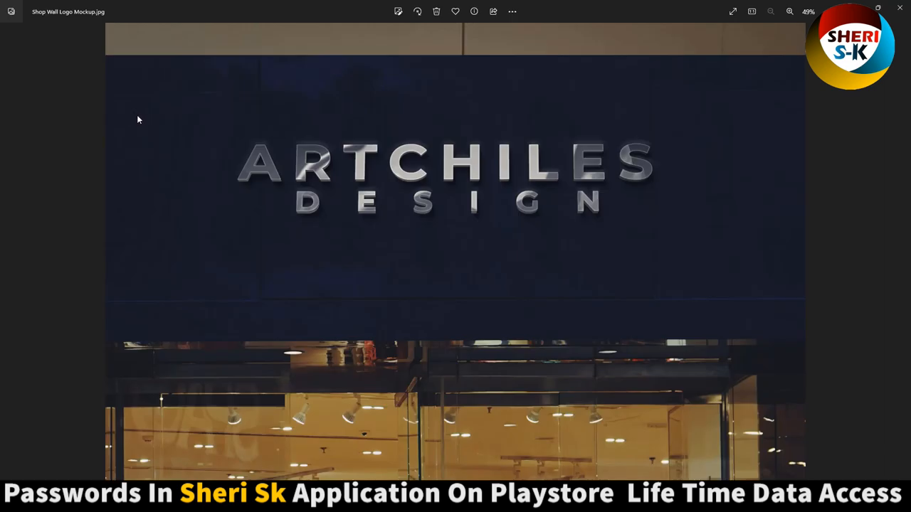
pyautogui.moveTo(616, 142)
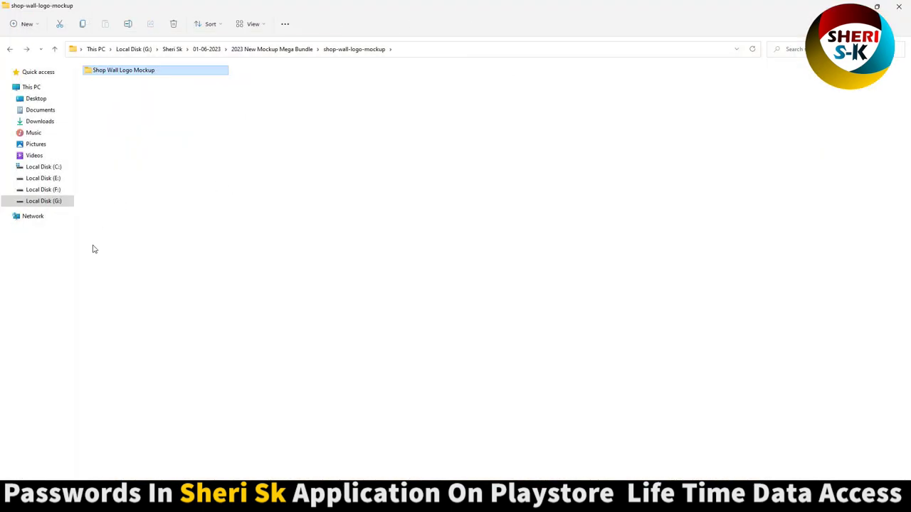
# Open the luxury-gold-logo-mockup folder and return to the mega bundle
pyautogui.click(9, 49)
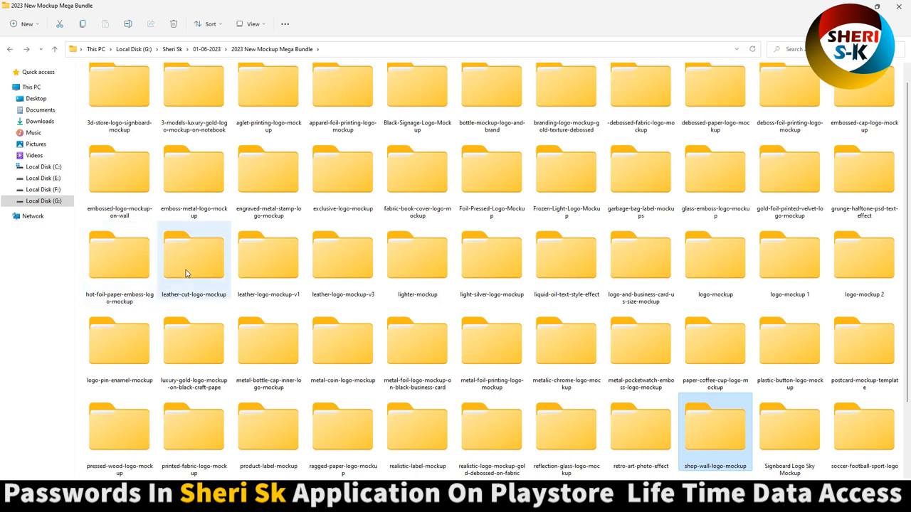
pyautogui.doubleClick(194, 340)
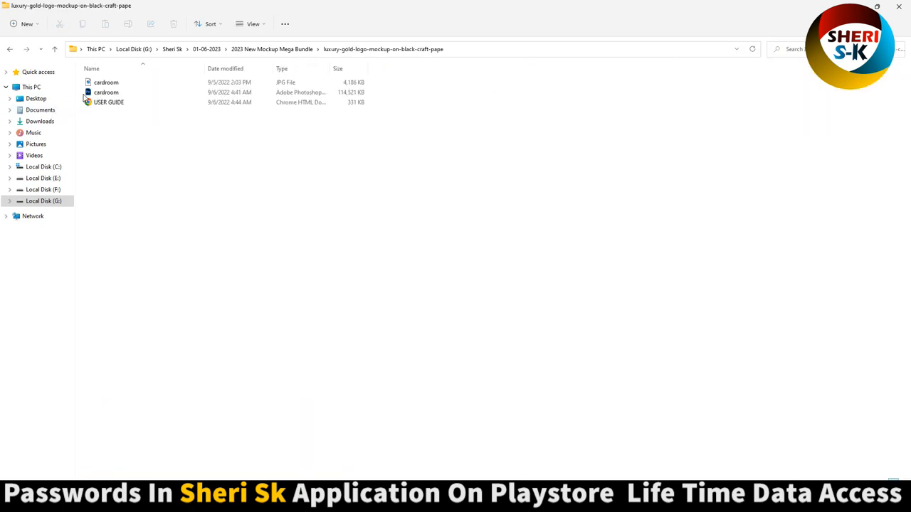
pyautogui.click(253, 23)
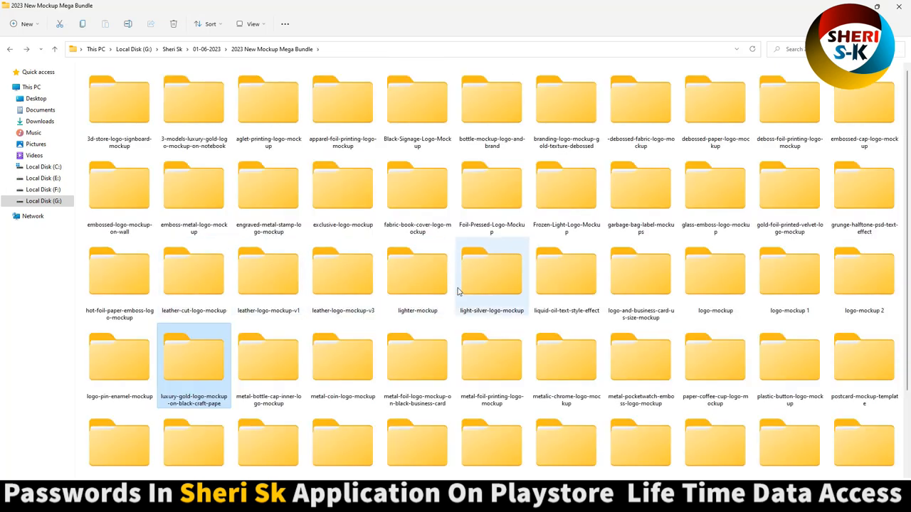
# Select light-silver, liquid-oil, Foil-Pressed and printed-fabric mockup folders while scrolling the list
pyautogui.click(640, 273)
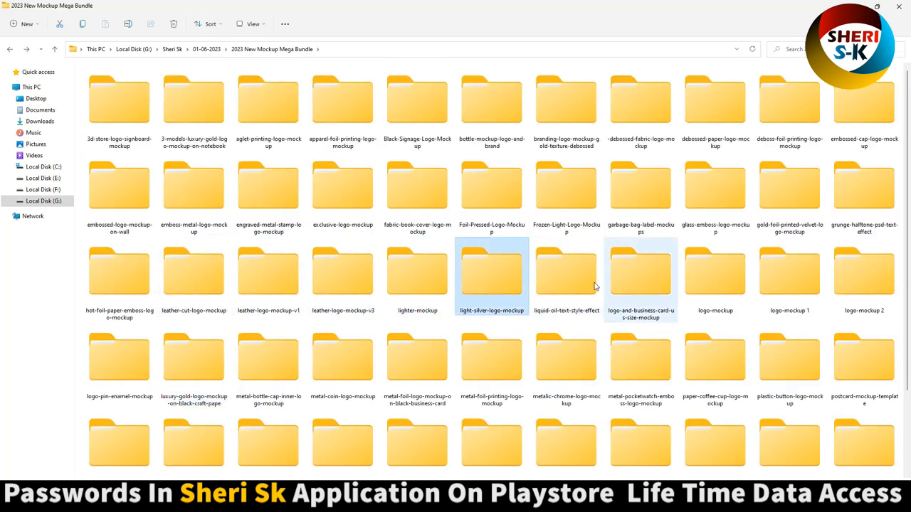
pyautogui.click(566, 274)
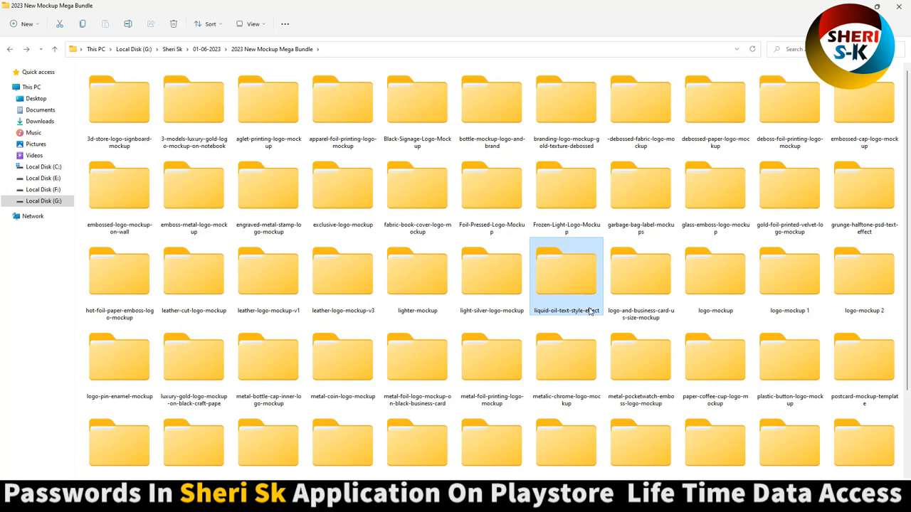
pyautogui.click(492, 185)
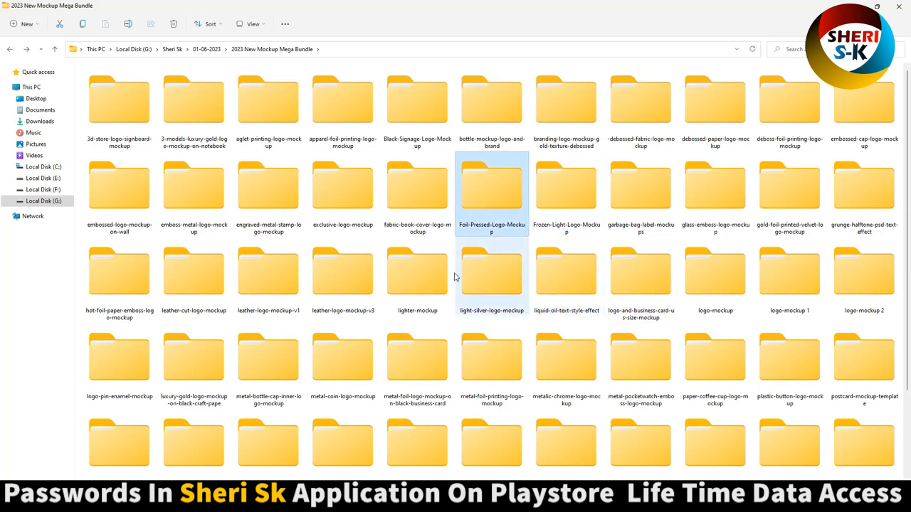
pyautogui.scroll(-3)
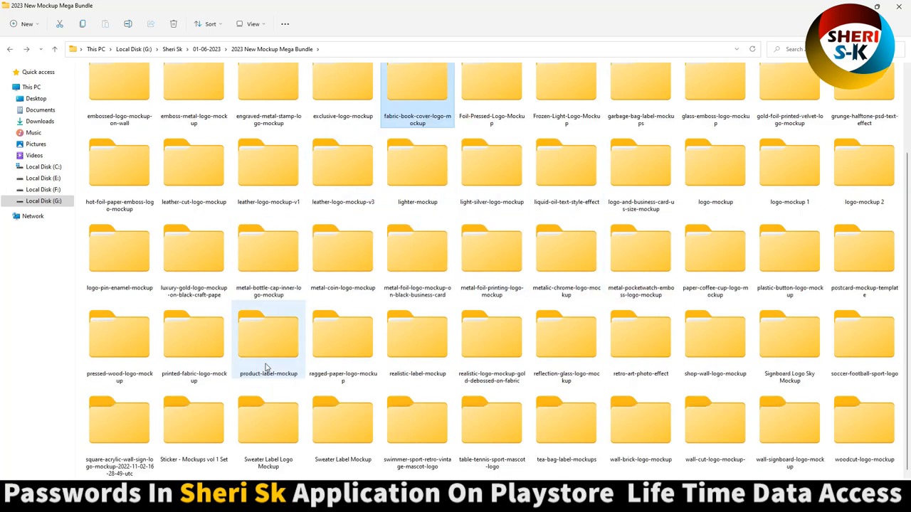
pyautogui.click(194, 335)
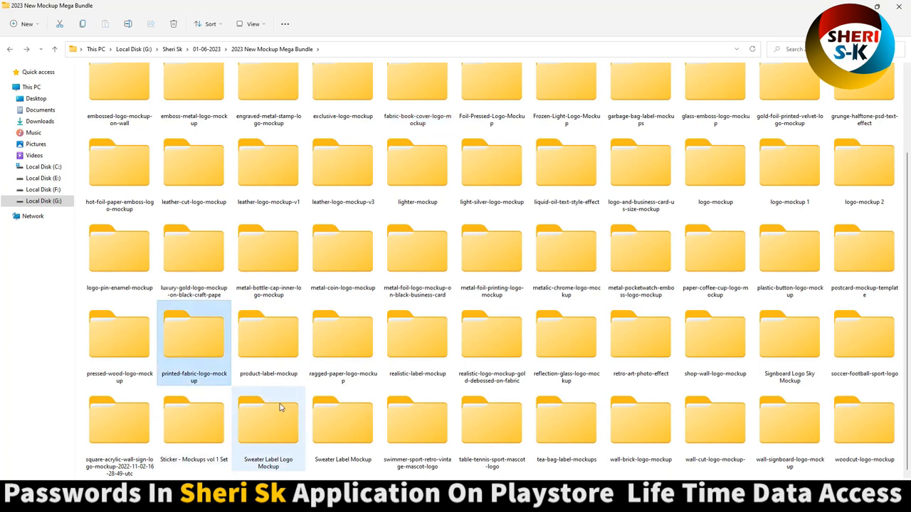
# Give the label's QR Design Studio logo a yellow Color Overlay, save Card Front.psb, close the PSD
pyautogui.doubleClick(268, 334)
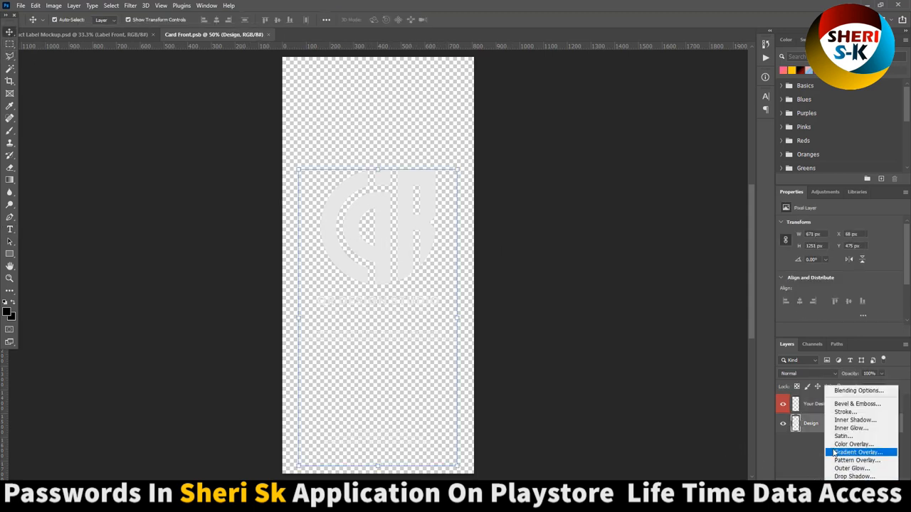
pyautogui.click(854, 444)
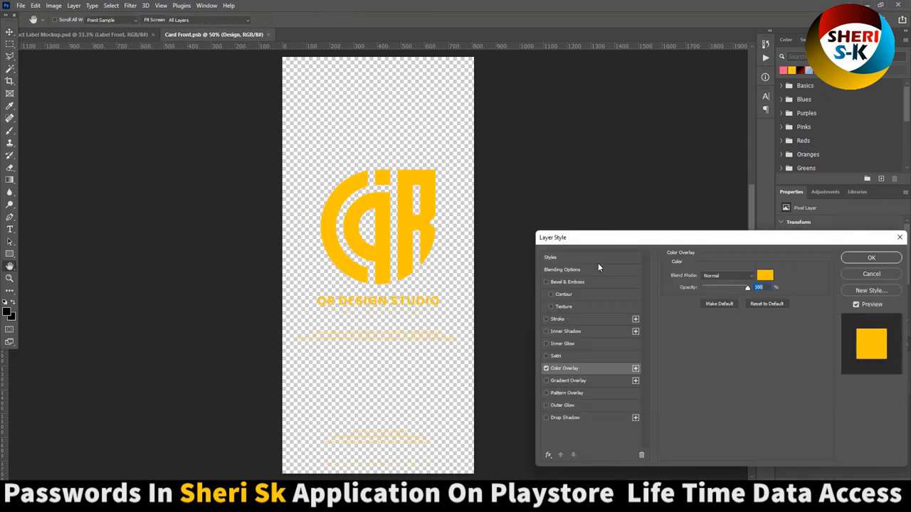
pyautogui.click(871, 258)
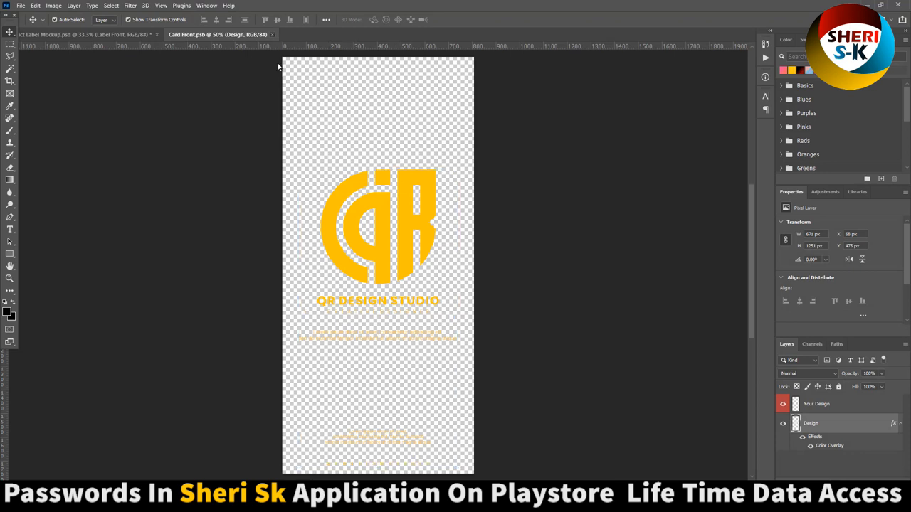
pyautogui.click(71, 35)
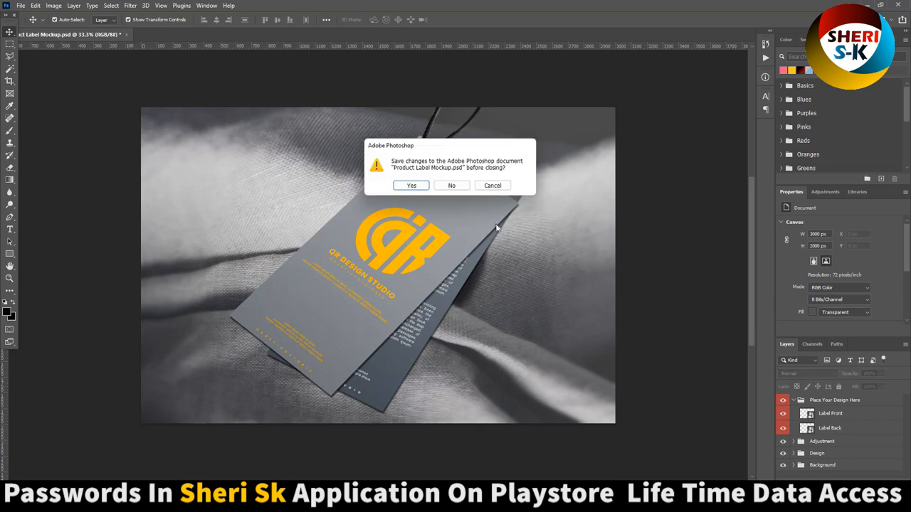
pyautogui.click(451, 185)
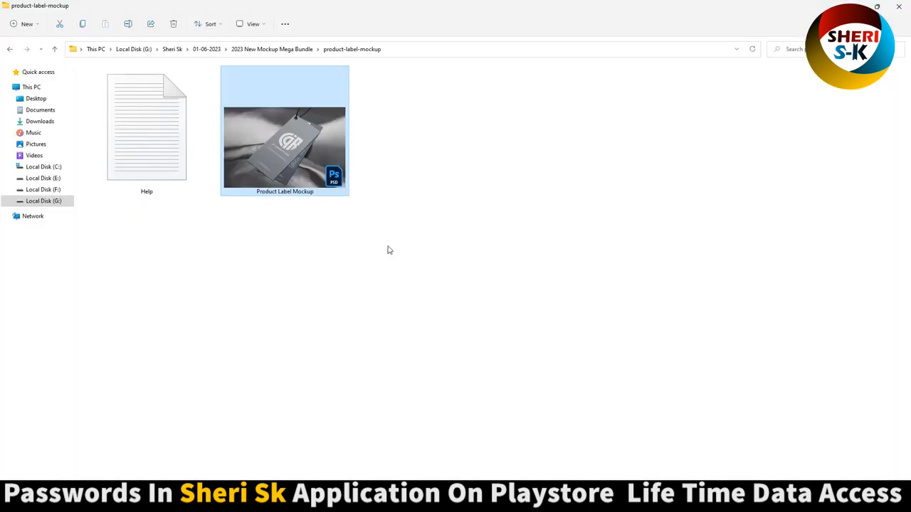
# Go back to the mega bundle and open paper-coffee-cup-logo-mockup
pyautogui.click(10, 49)
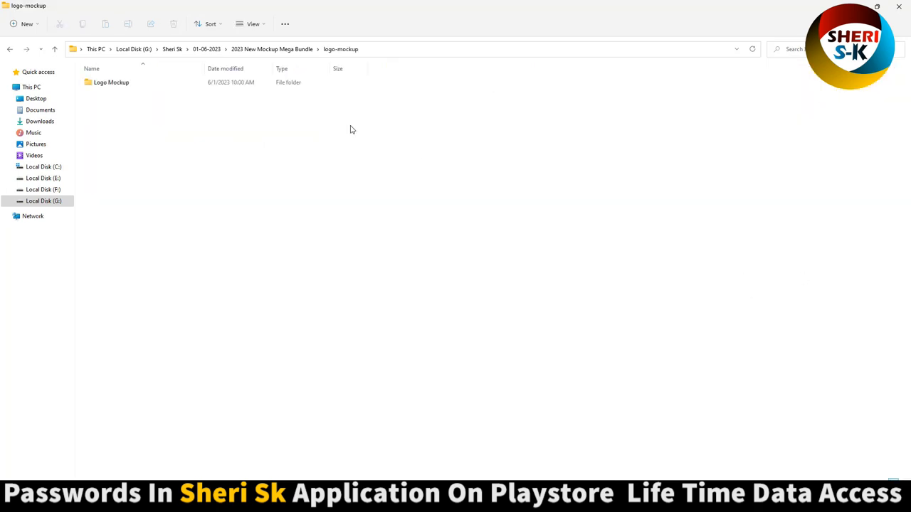
pyautogui.doubleClick(111, 82)
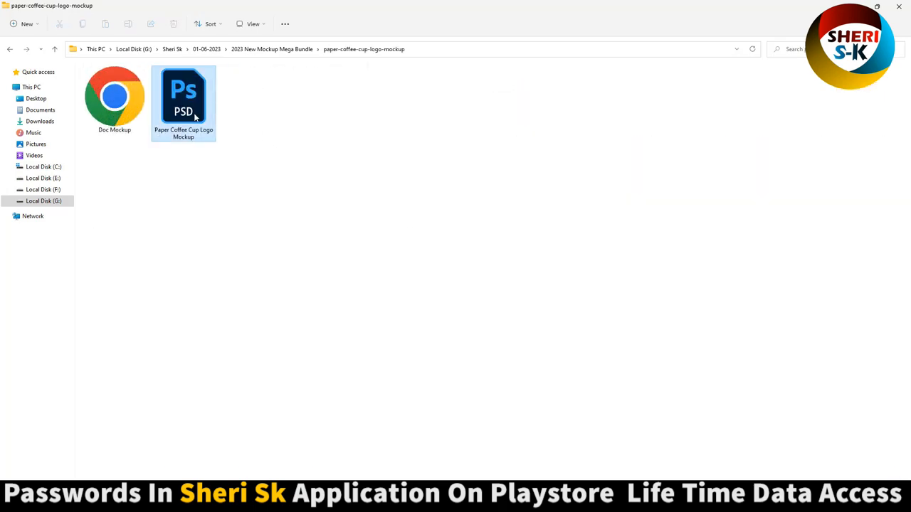
# Set the coffee cup PSD's Background fill to charcoal #31352e, then close without saving
pyautogui.doubleClick(183, 96)
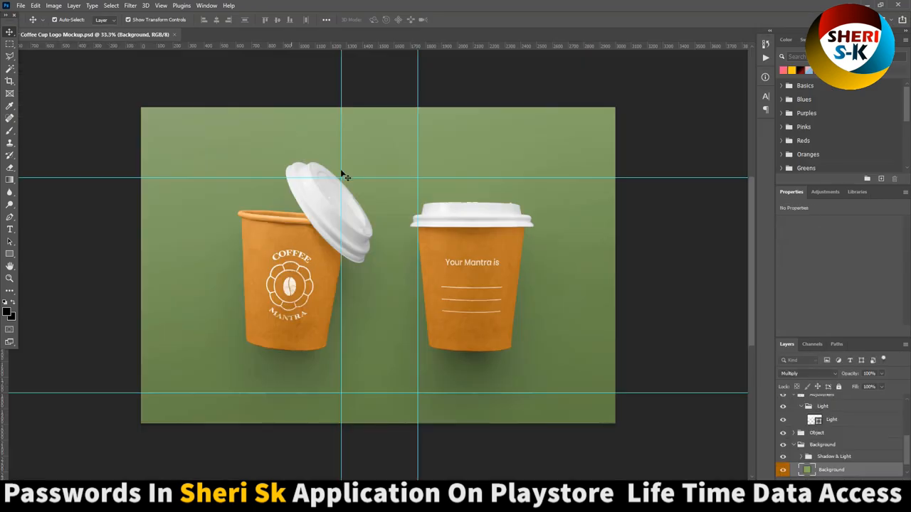
pyautogui.click(831, 419)
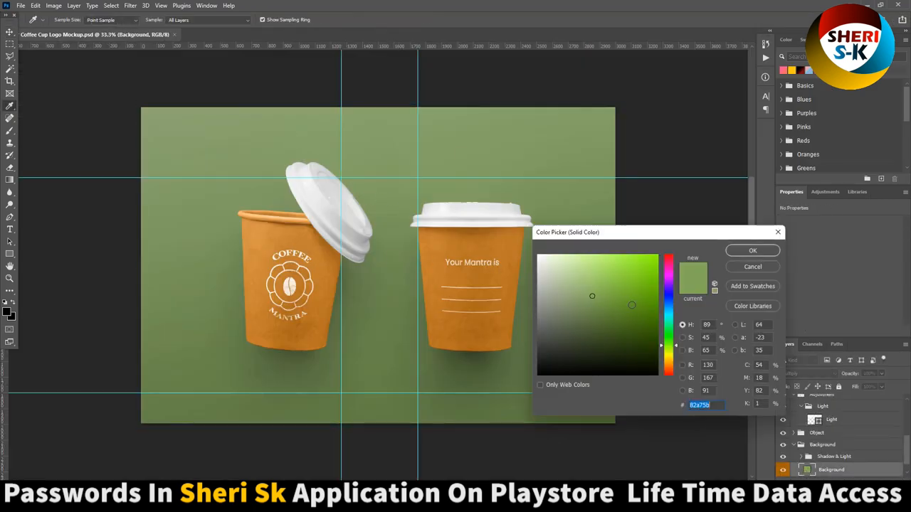
pyautogui.click(563, 347)
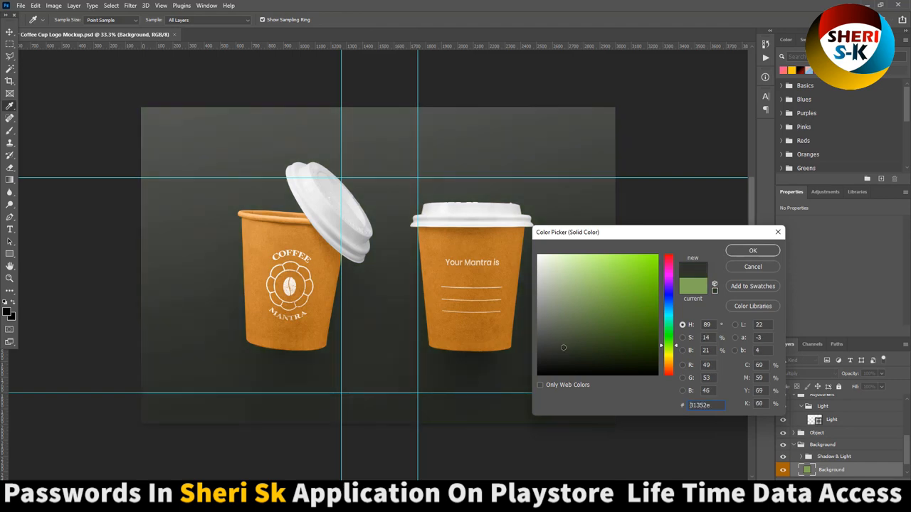
pyautogui.click(753, 250)
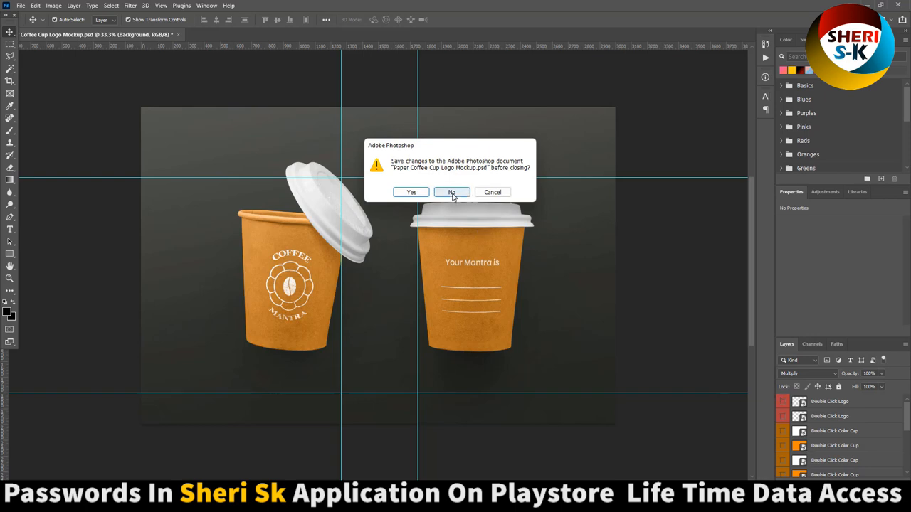
pyautogui.click(451, 192)
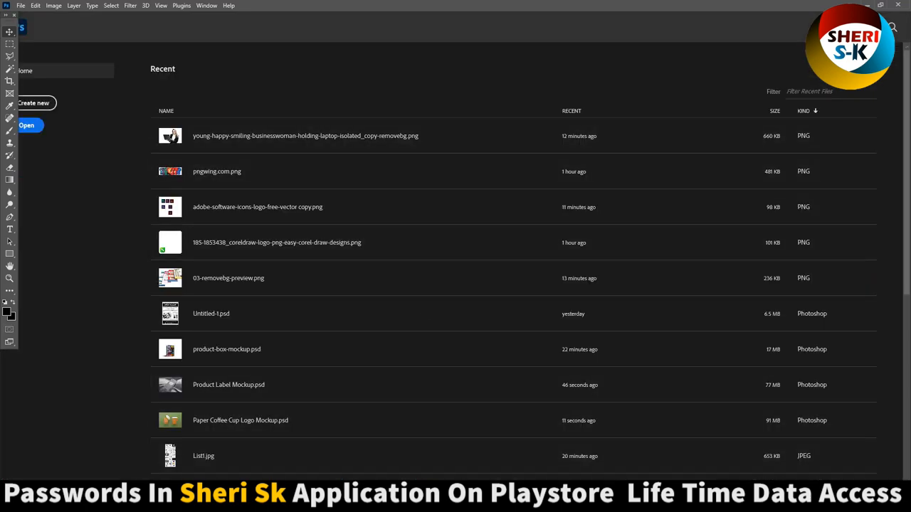